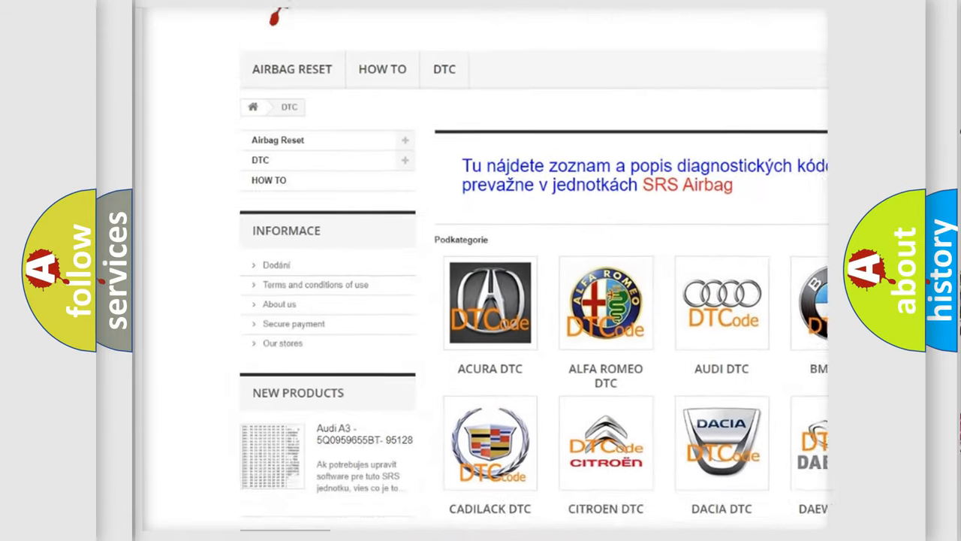
{"action": "scroll", "scroll_direction": "down", "scroll_amount": 3}
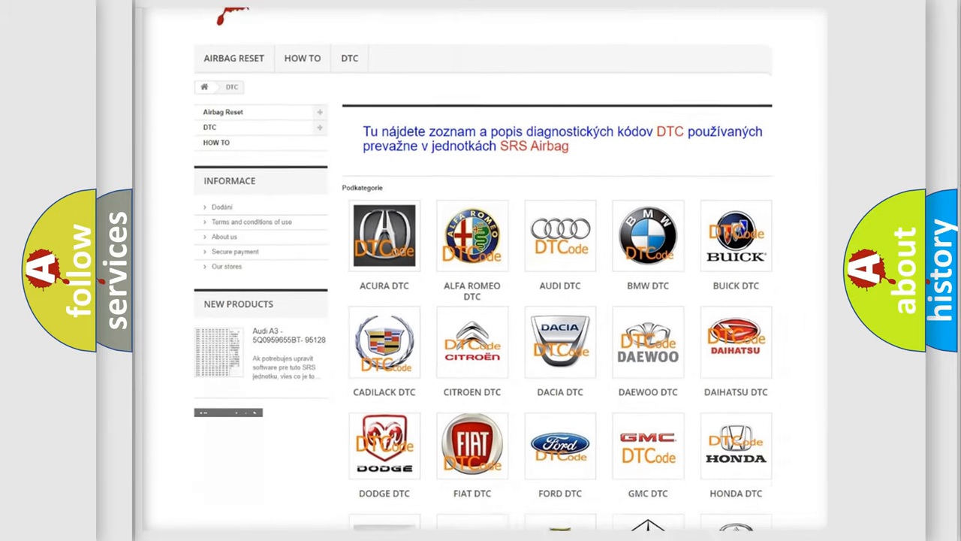
{"action": "scroll", "scroll_direction": "down", "scroll_amount": 3}
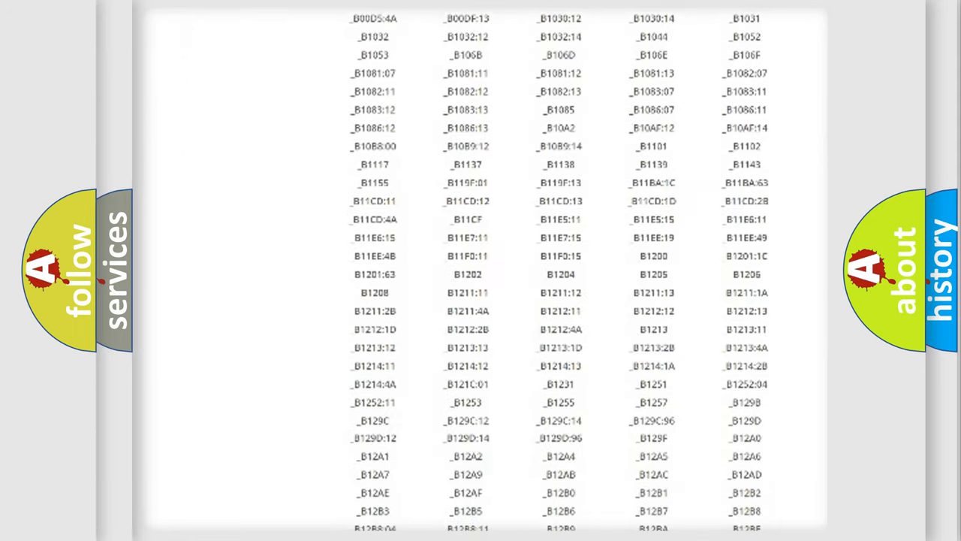
{"action": "scroll", "scroll_direction": "down", "scroll_amount": 3}
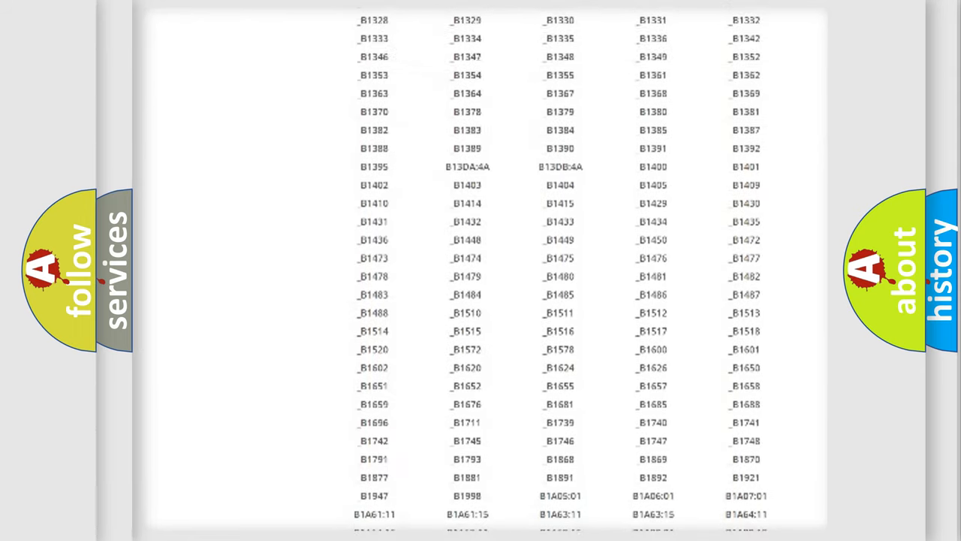